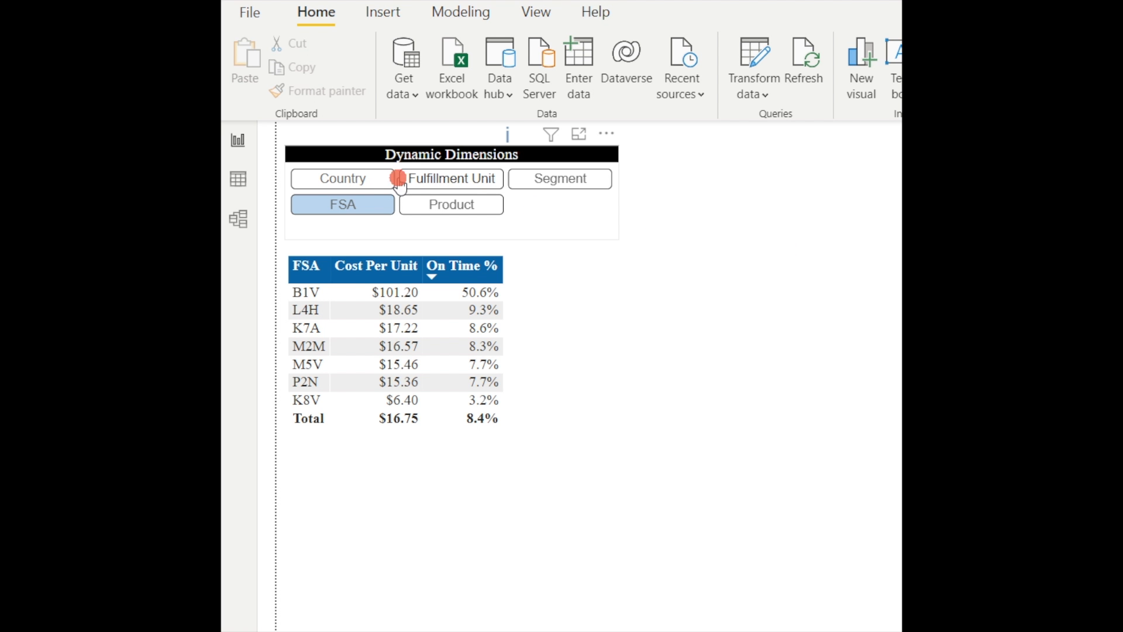
# Switch the matrix through Country, FSA, Product and Fulfillment Unit using the chiclet slicer.
pyautogui.click(341, 178)
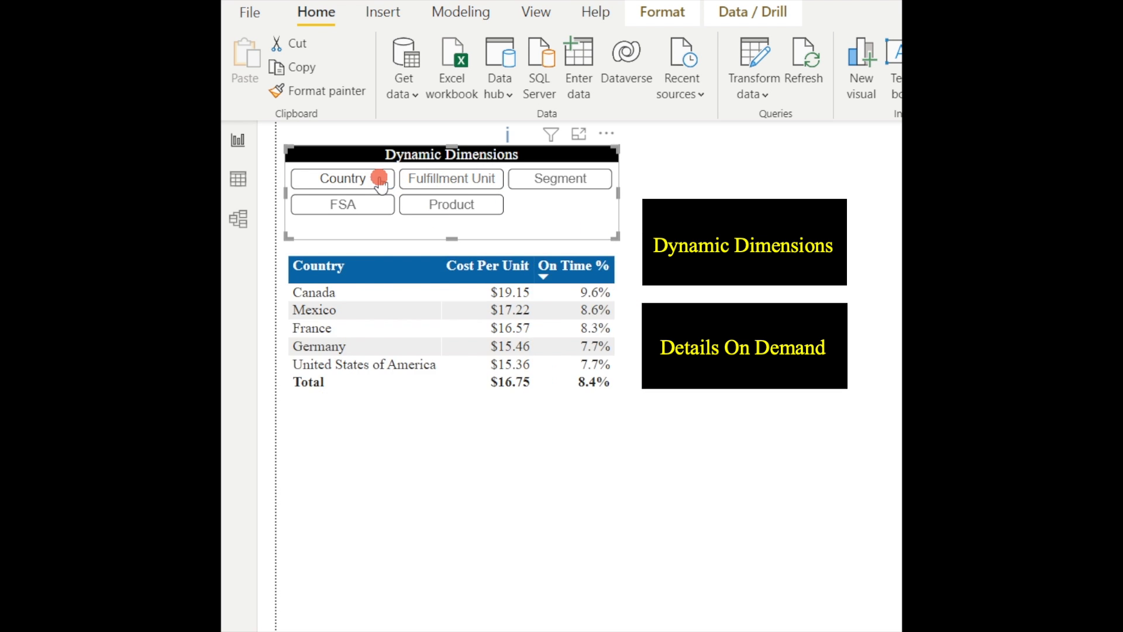
pyautogui.click(343, 203)
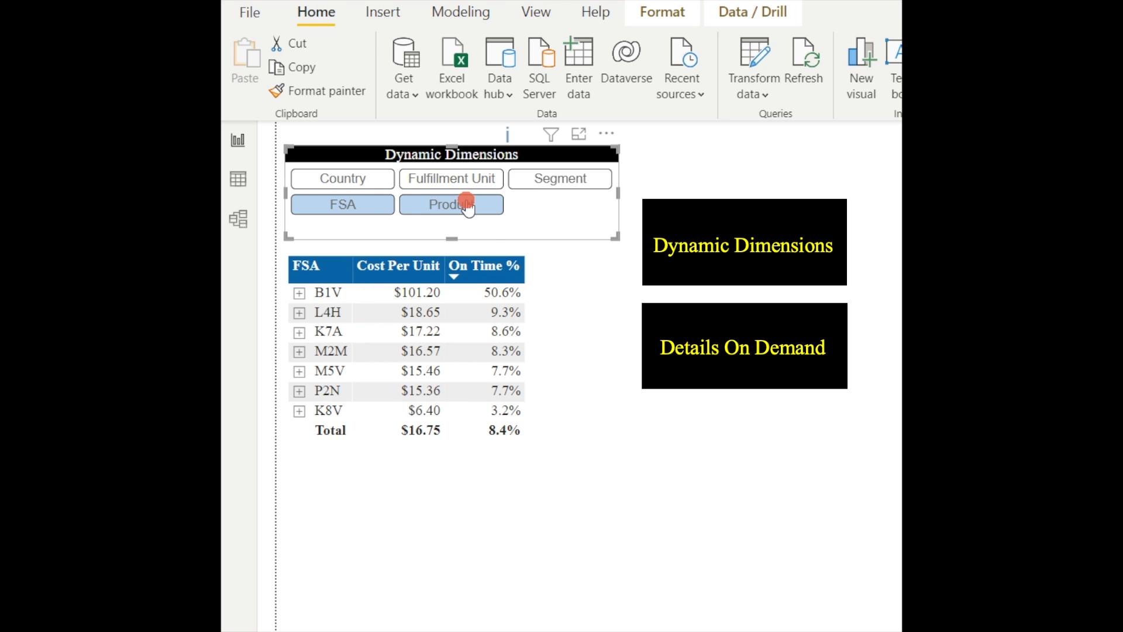
pyautogui.click(451, 204)
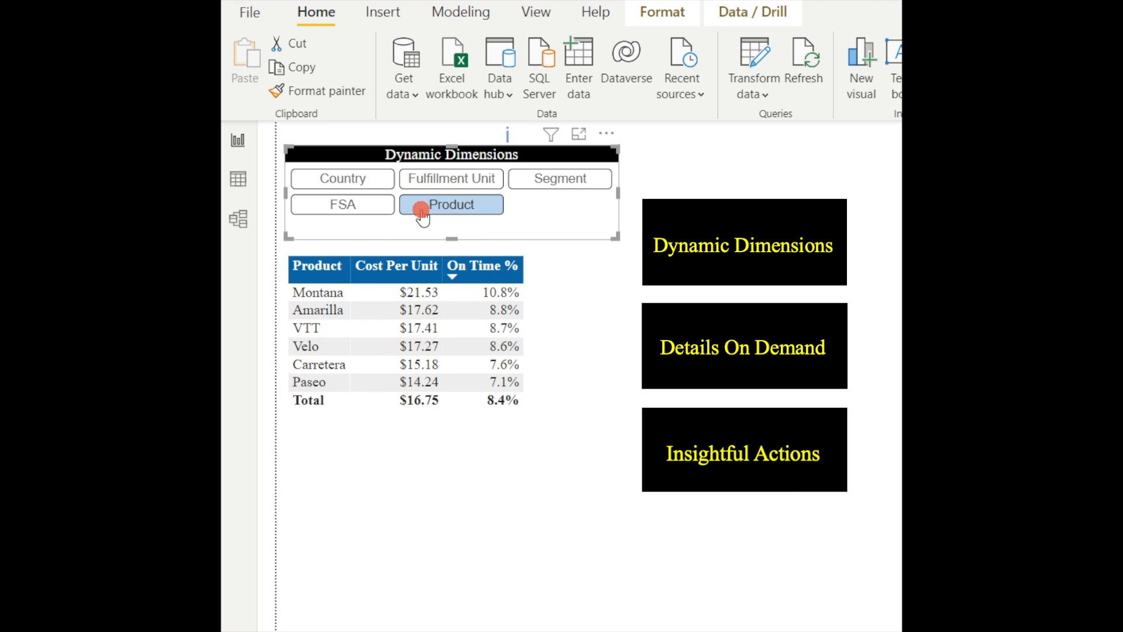
pyautogui.click(452, 178)
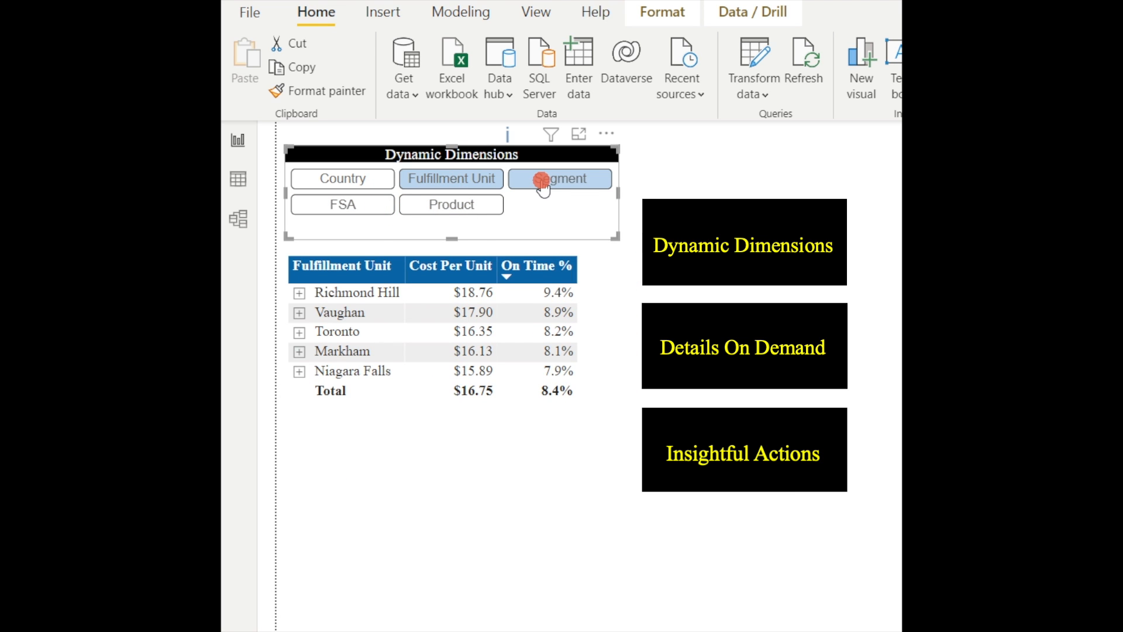
# Expand Toronto in the matrix to reveal its Segment and Channel Partners rows.
pyautogui.click(298, 331)
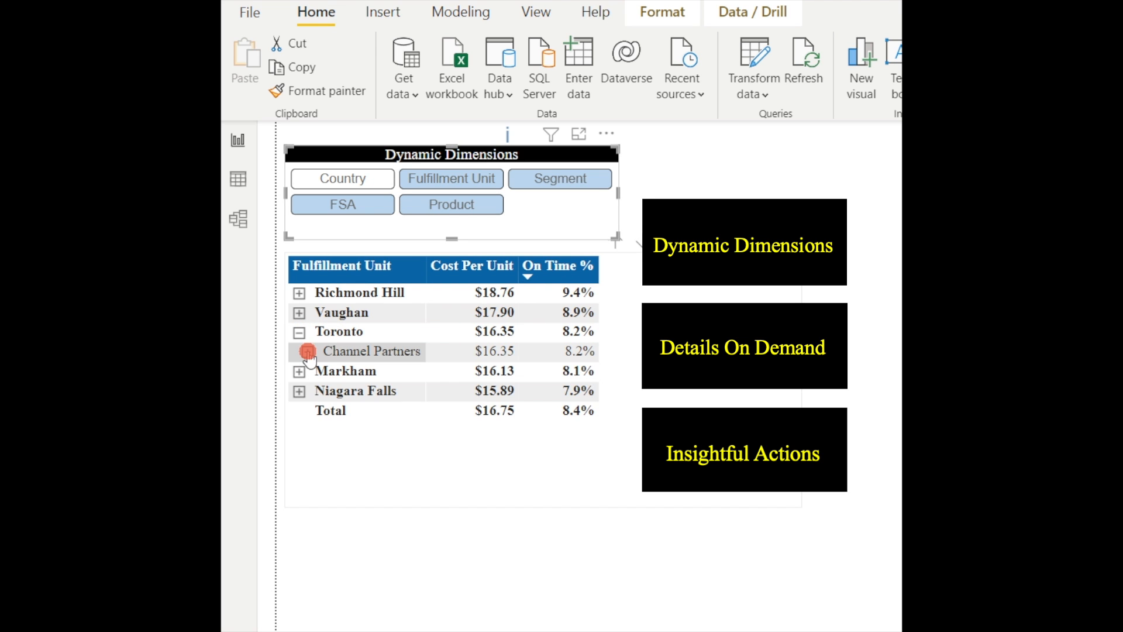
pyautogui.click(299, 351)
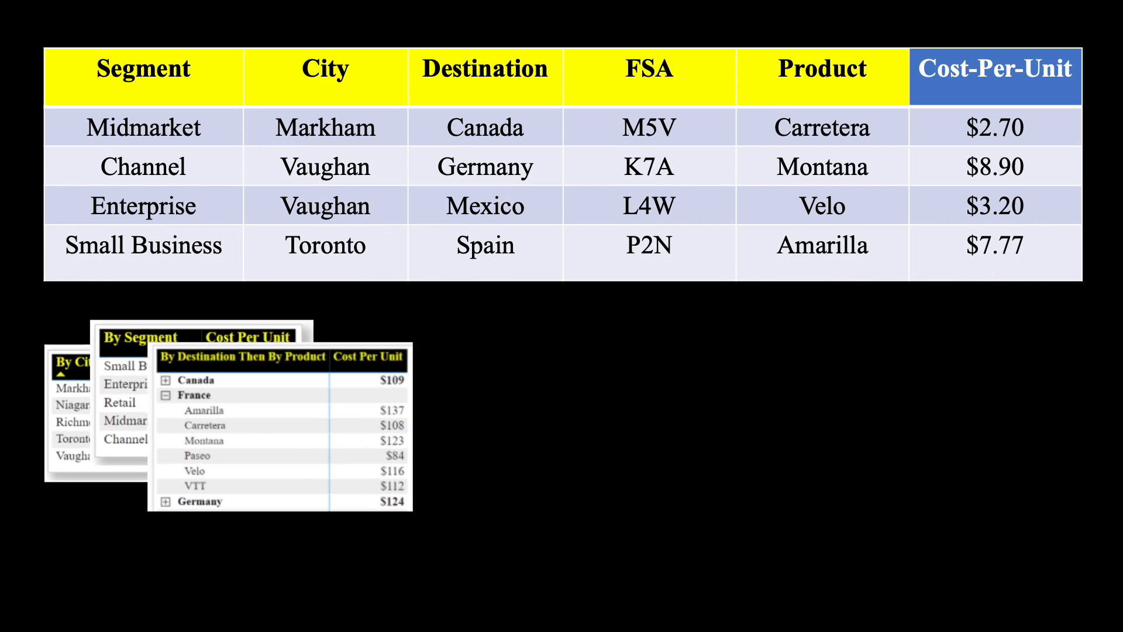
# Leave the demo report and start from a new blank Power BI Desktop report.
pyautogui.click(48, 11)
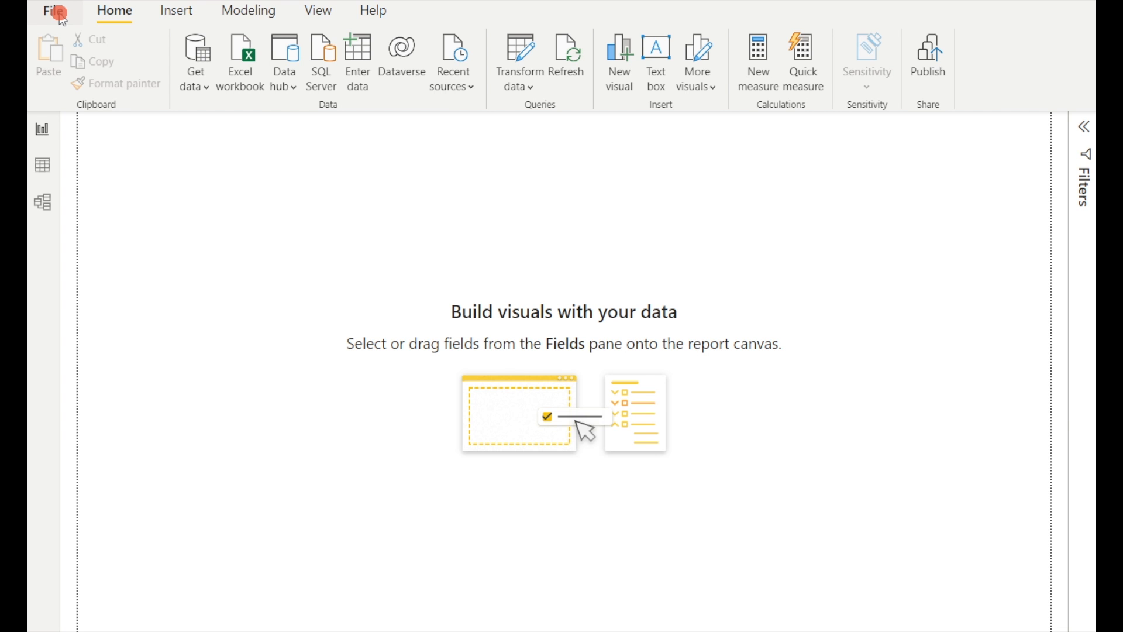
# Enable the Field parameters preview feature in Options and acknowledge the restart notice.
pyautogui.click(53, 10)
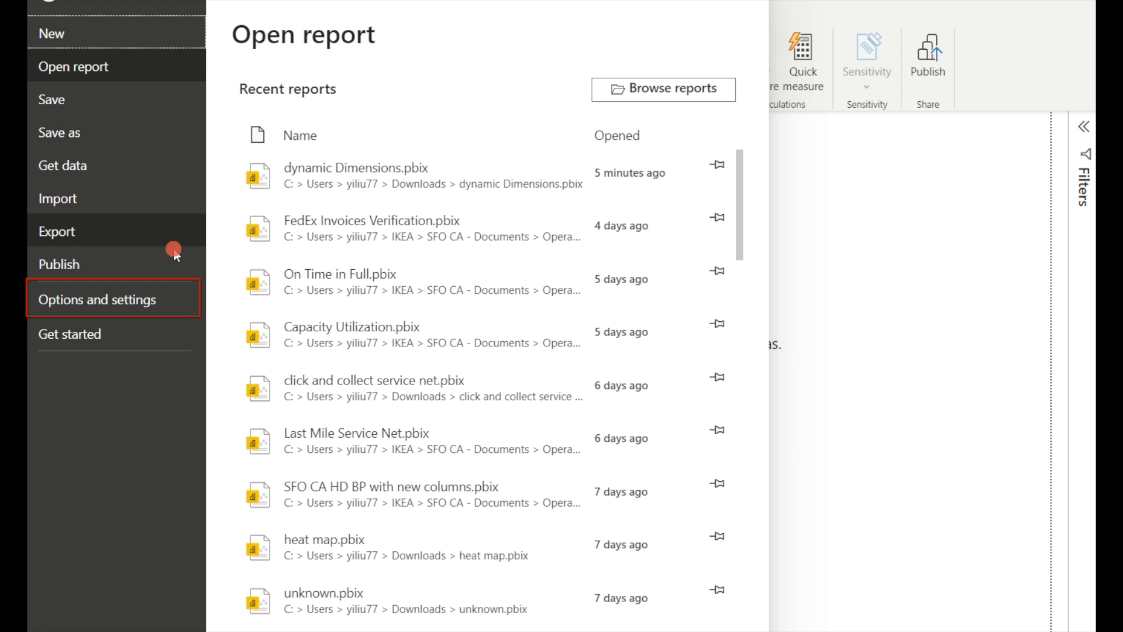
pyautogui.click(97, 299)
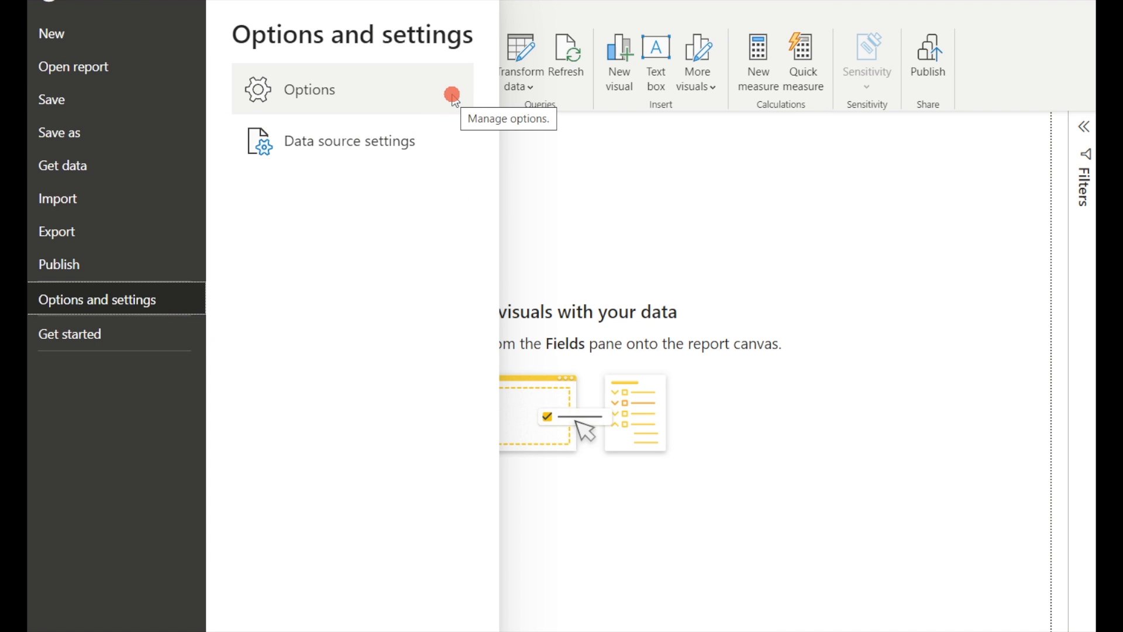
pyautogui.click(307, 88)
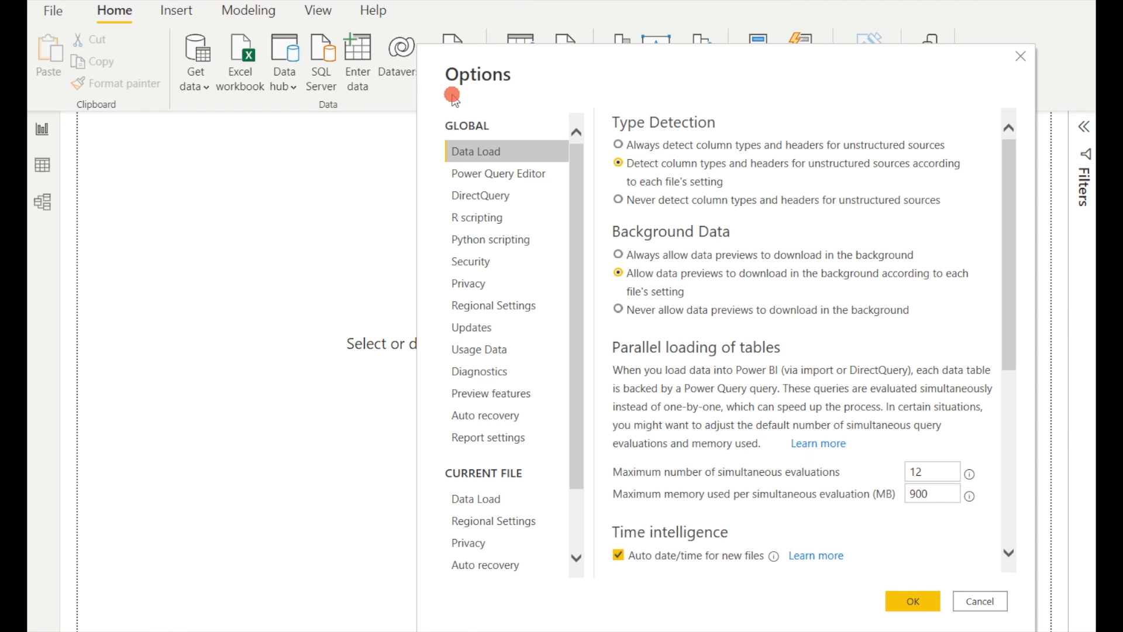
pyautogui.click(490, 393)
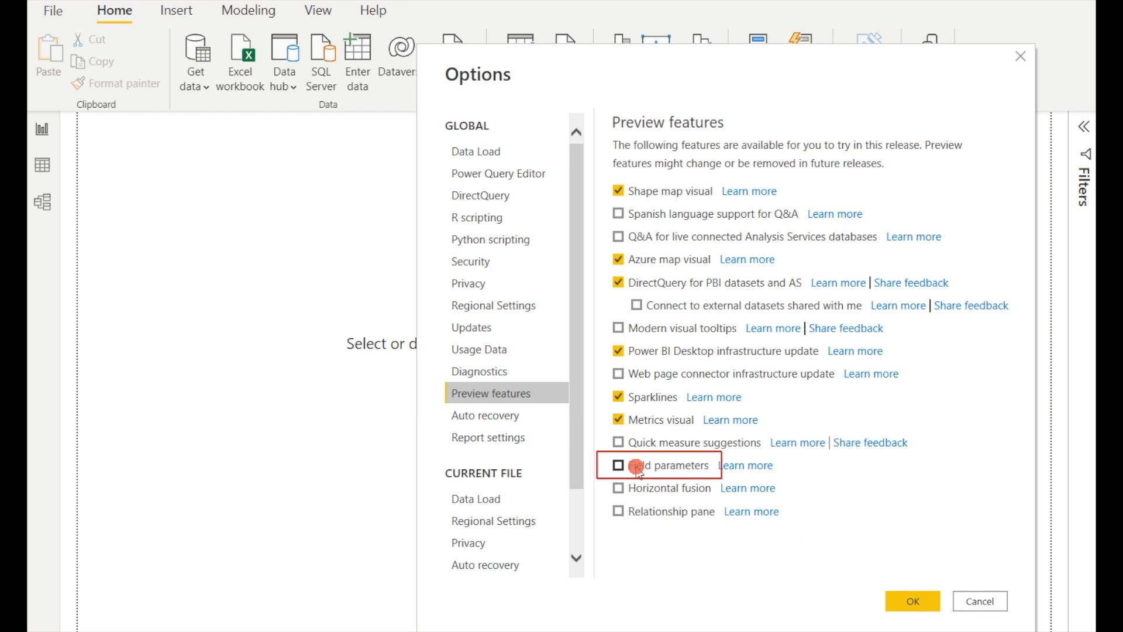
pyautogui.click(618, 465)
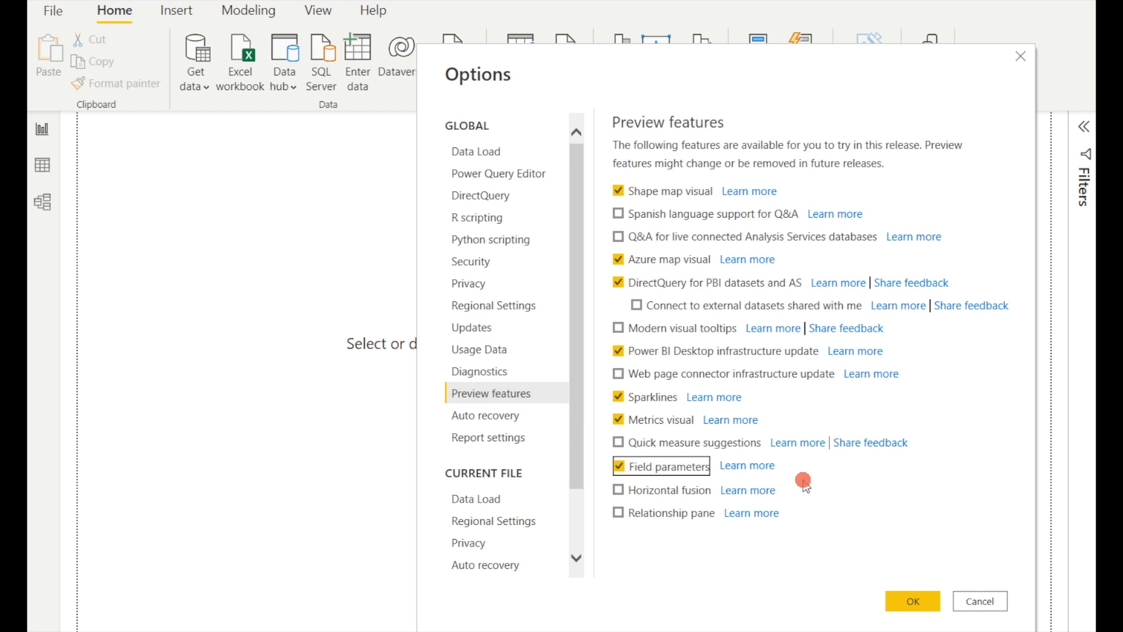
pyautogui.click(912, 602)
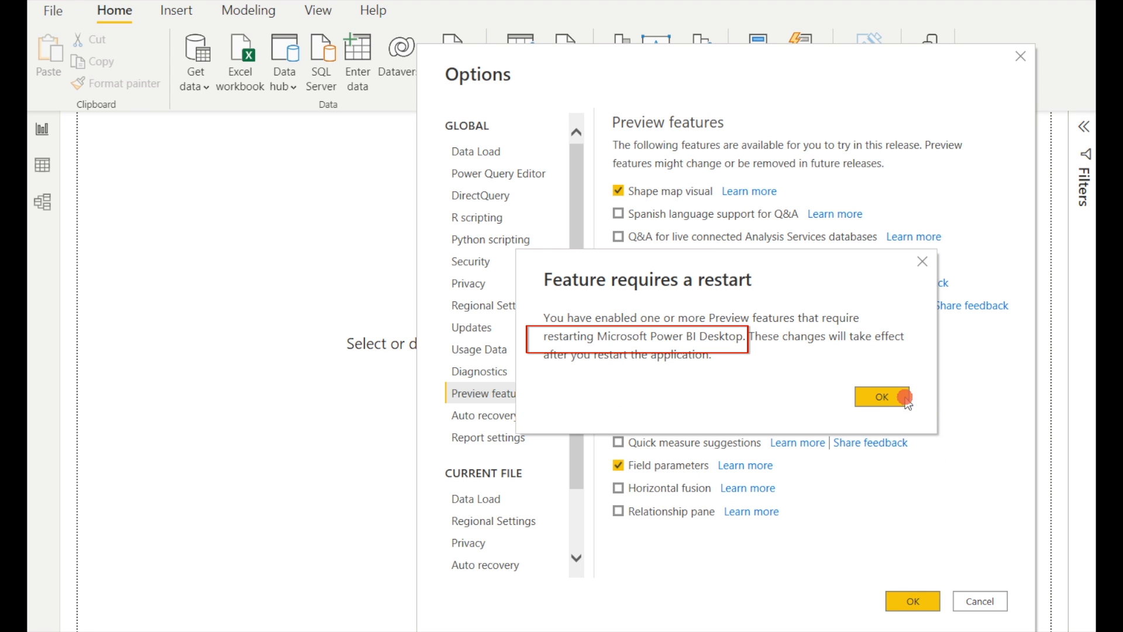
pyautogui.click(883, 397)
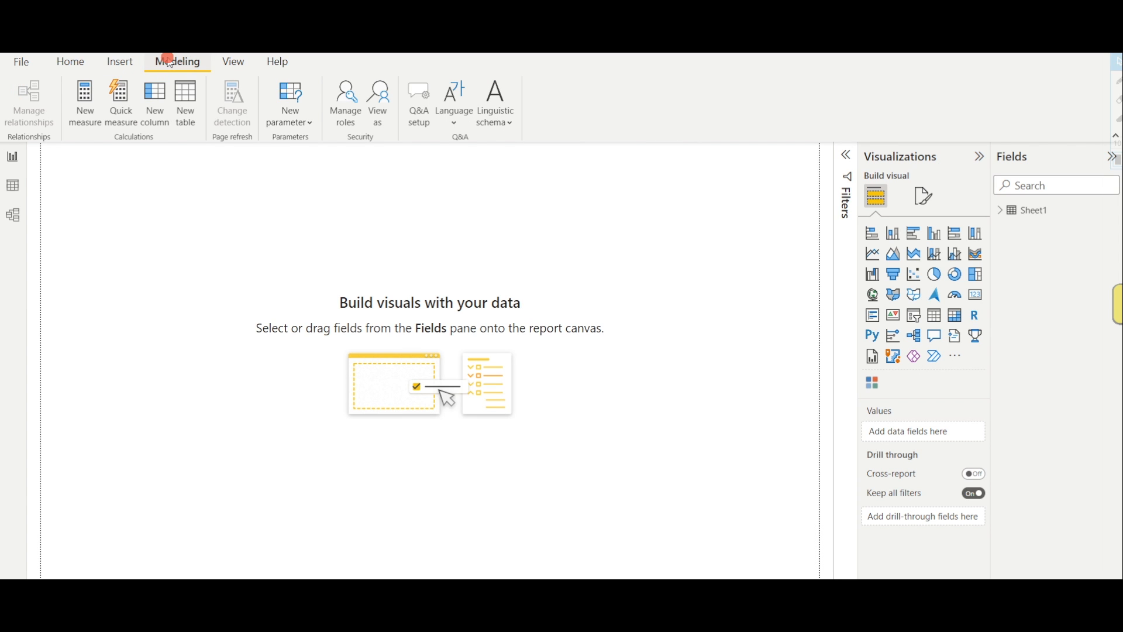
# Create a Fields parameter from Sheet1 (Country, FSA, Product, Fulfillment Unit, Segment) with a slicer on the page.
pyautogui.click(289, 101)
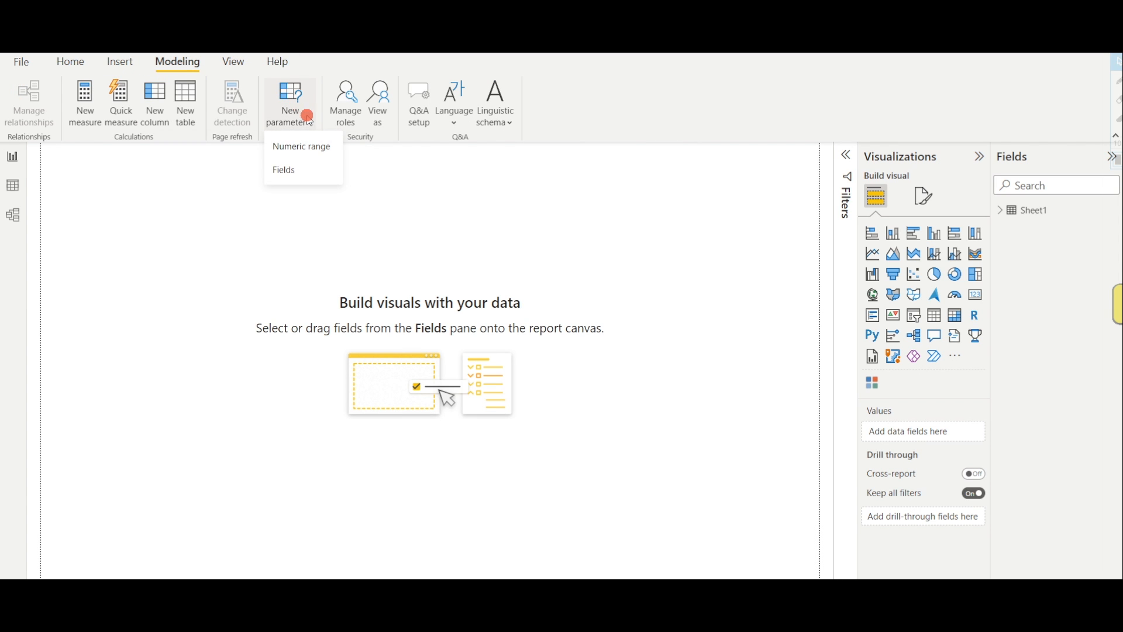
pyautogui.moveTo(283, 169)
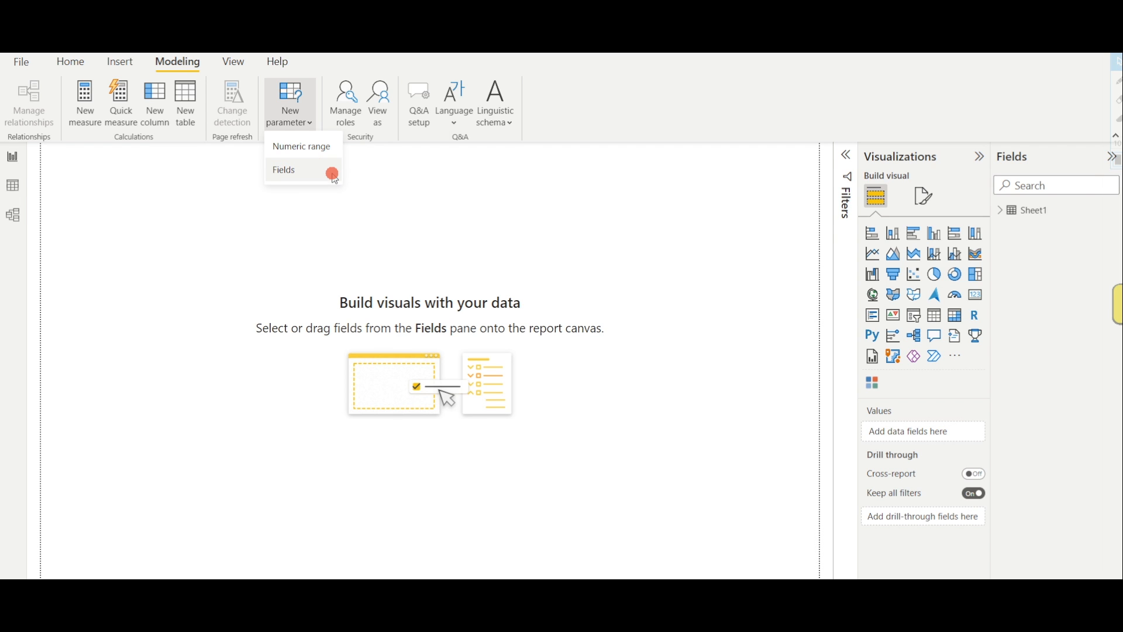
pyautogui.click(283, 170)
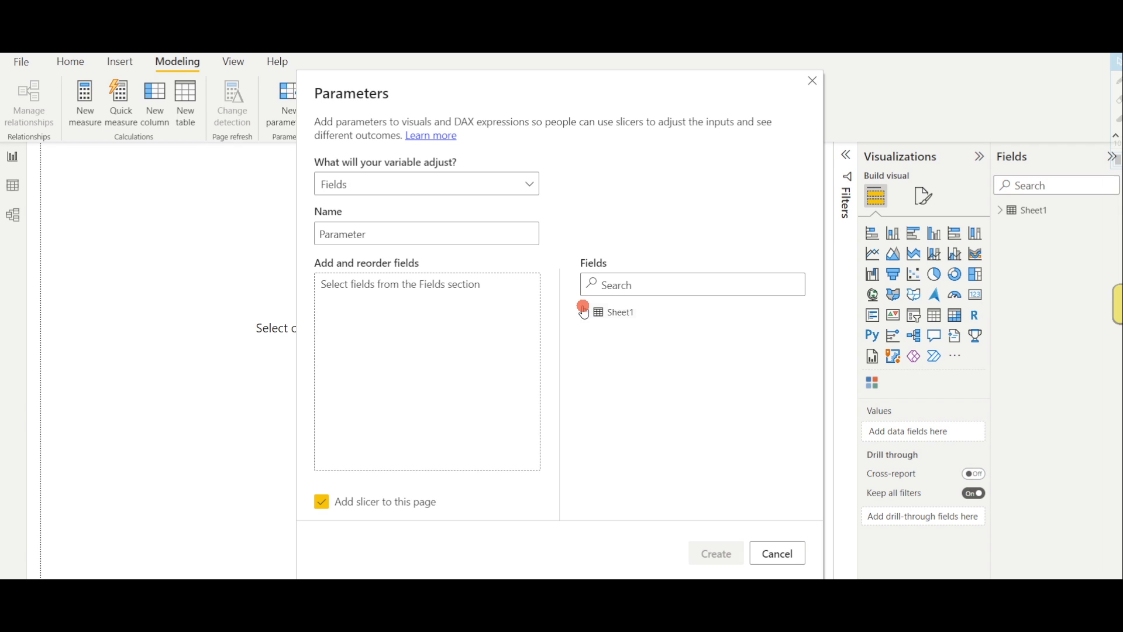
pyautogui.click(586, 312)
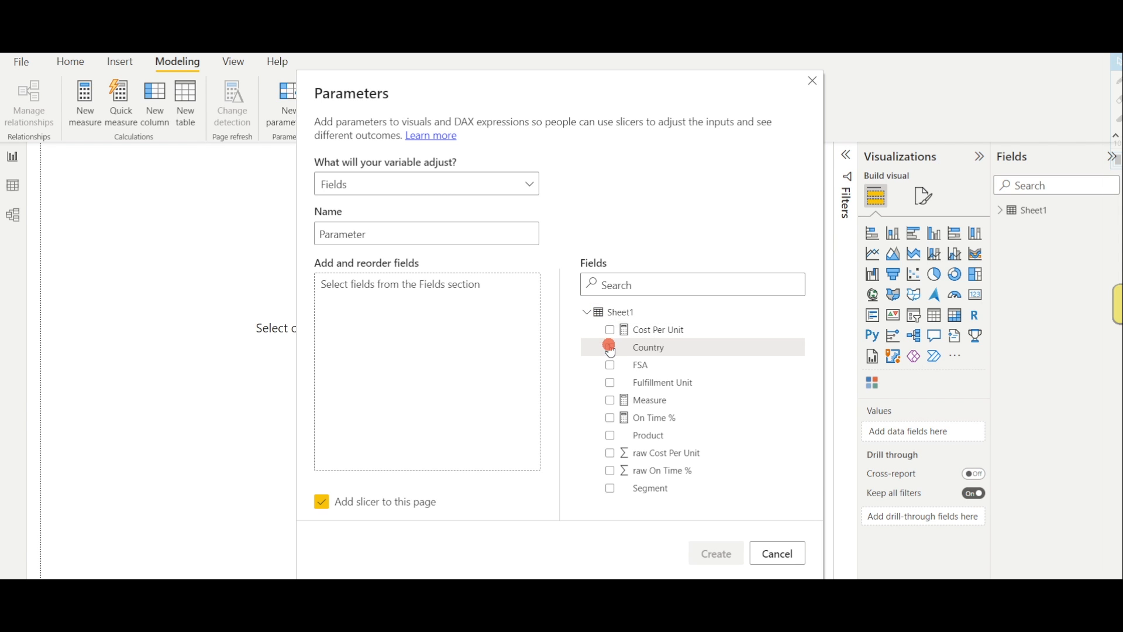
pyautogui.click(610, 366)
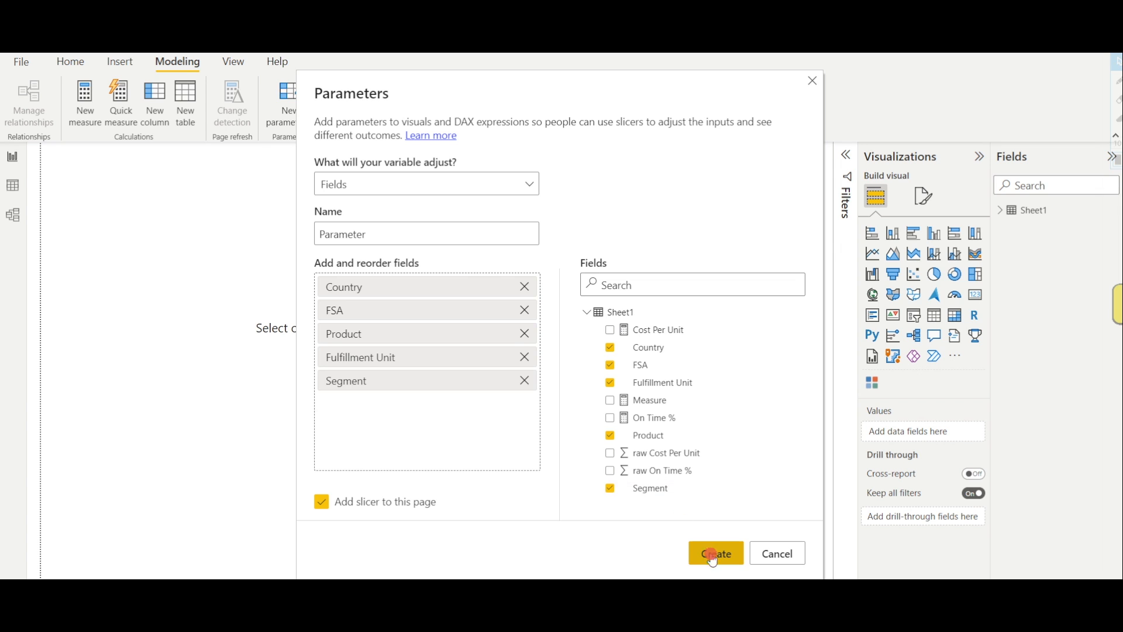
pyautogui.click(715, 553)
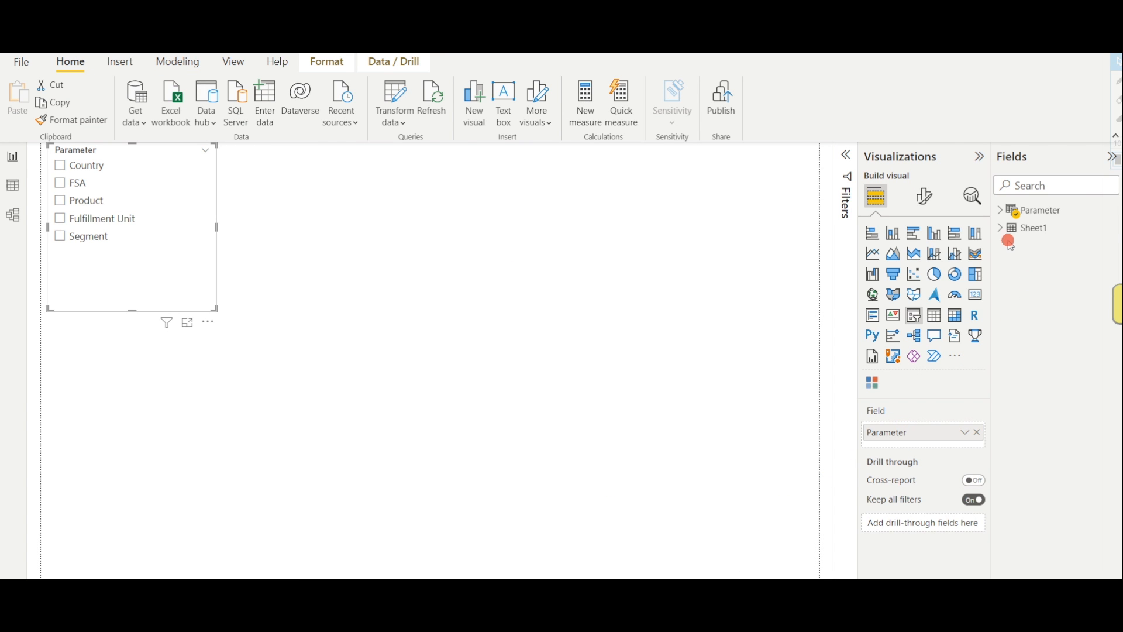
# Add a matrix with Parameter as rows and Cost Per Unit and On Time % as values.
pyautogui.click(999, 209)
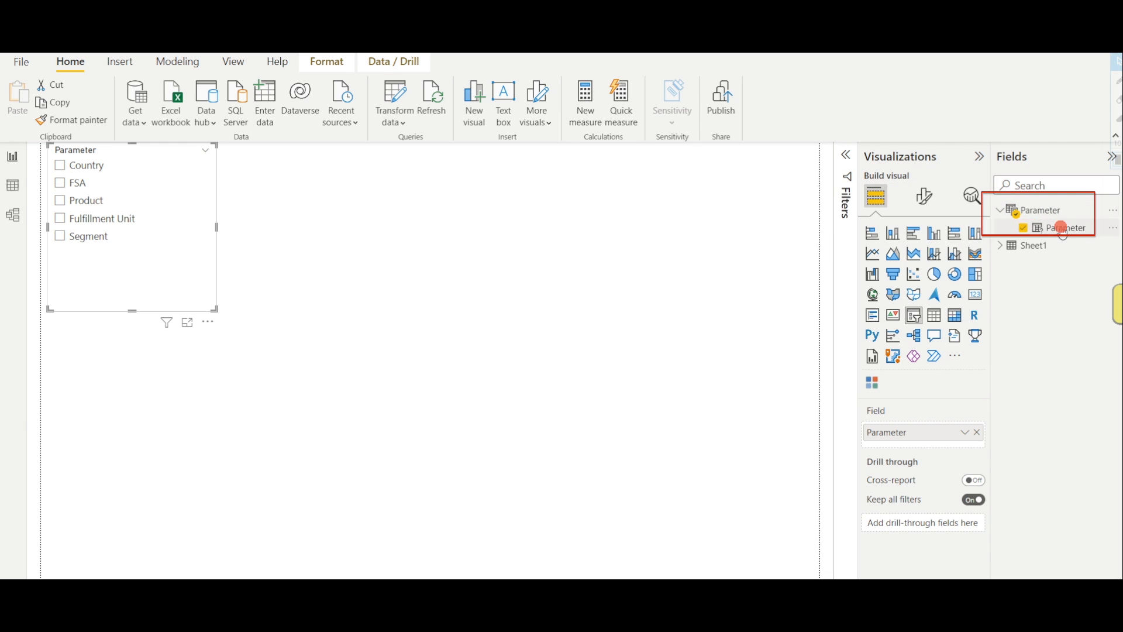
pyautogui.click(1068, 227)
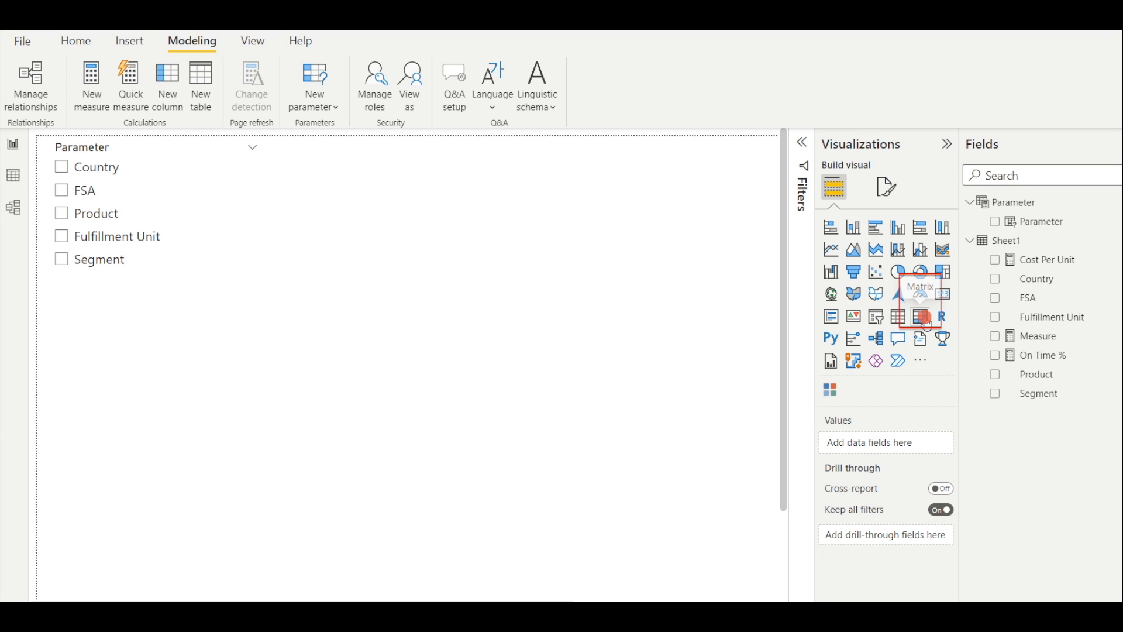
pyautogui.moveTo(921, 317)
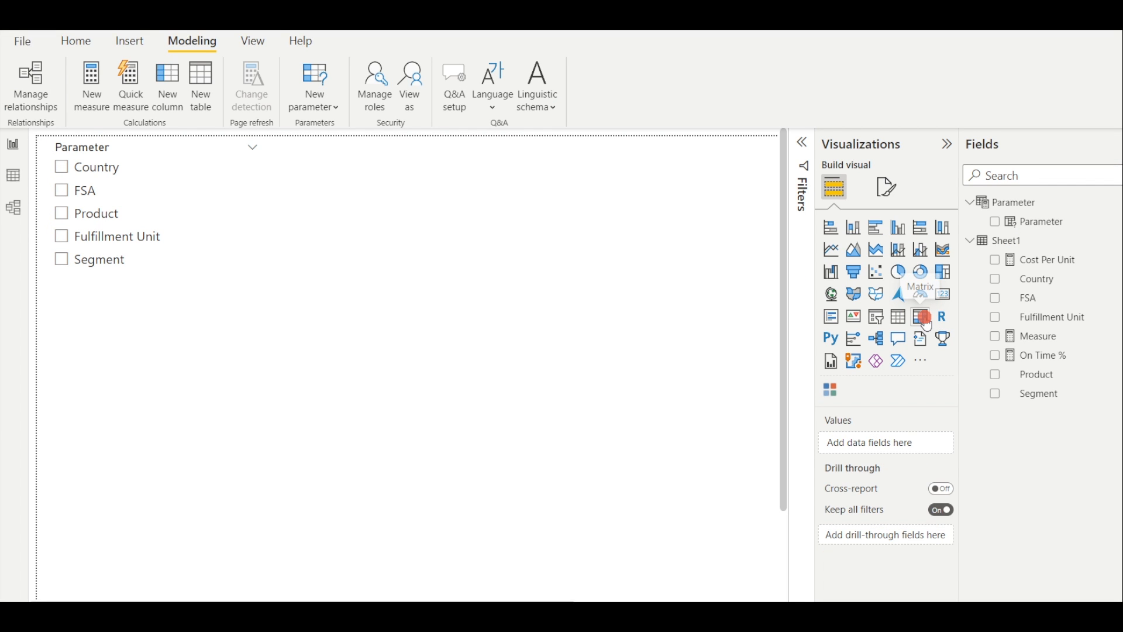
pyautogui.click(921, 316)
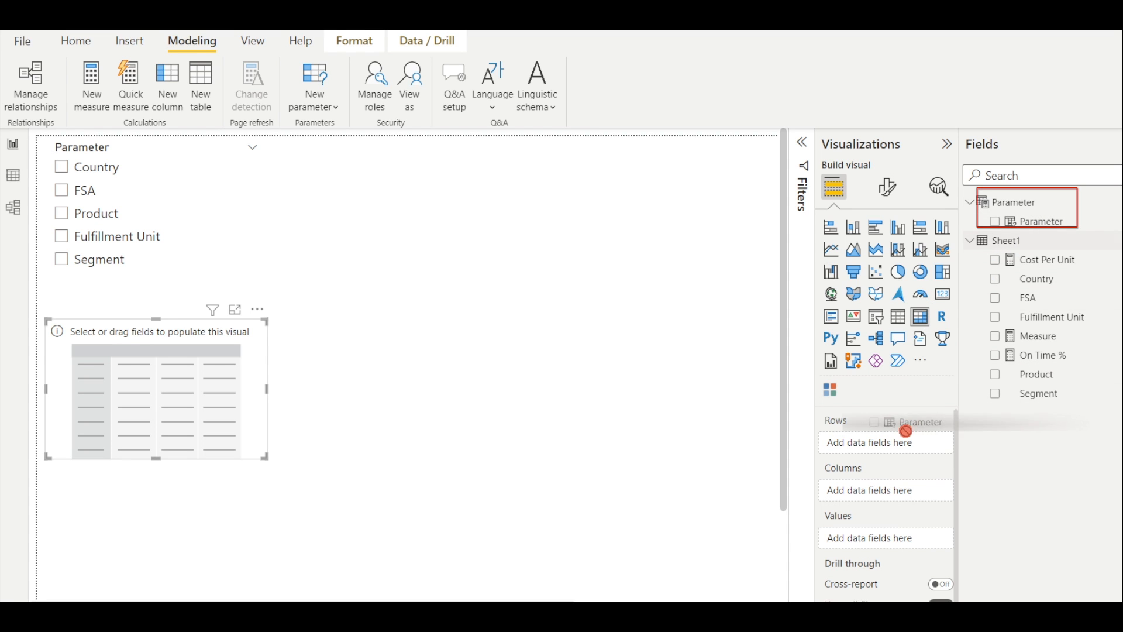
pyautogui.click(995, 222)
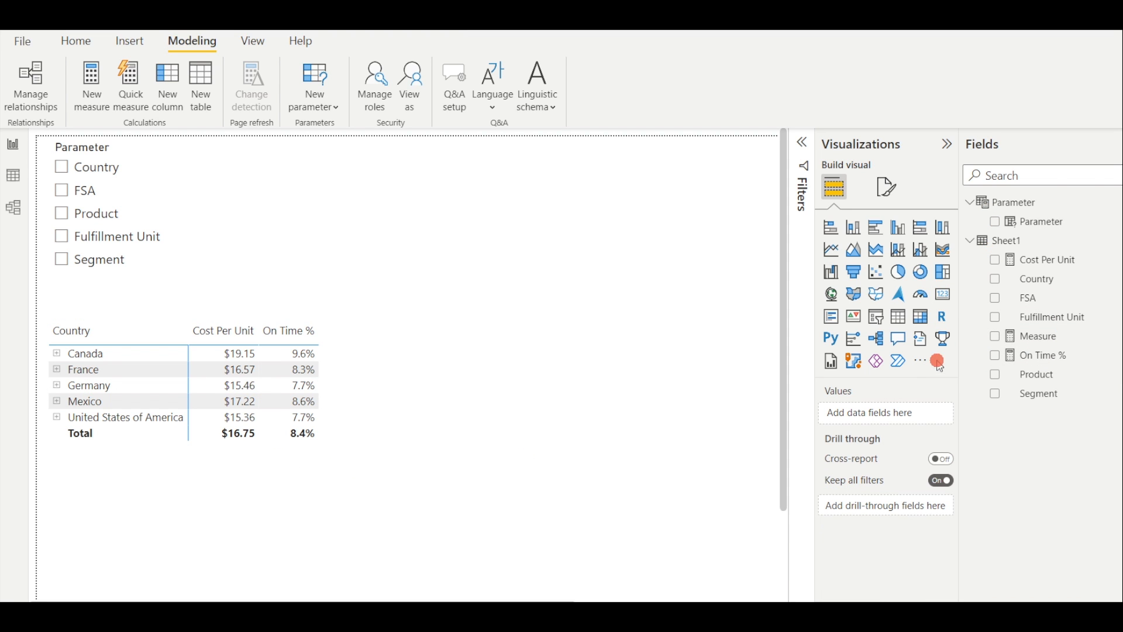
pyautogui.click(921, 360)
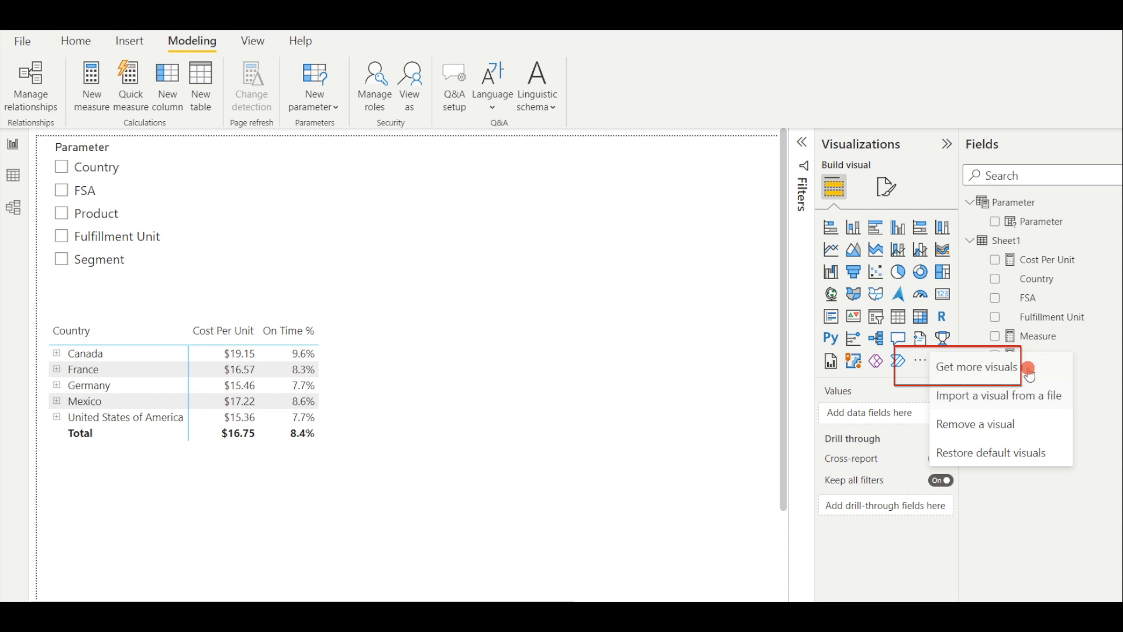
# Import the Chiclet Slicer custom visual from Get more visuals by searching 'chiclet'.
pyautogui.click(976, 366)
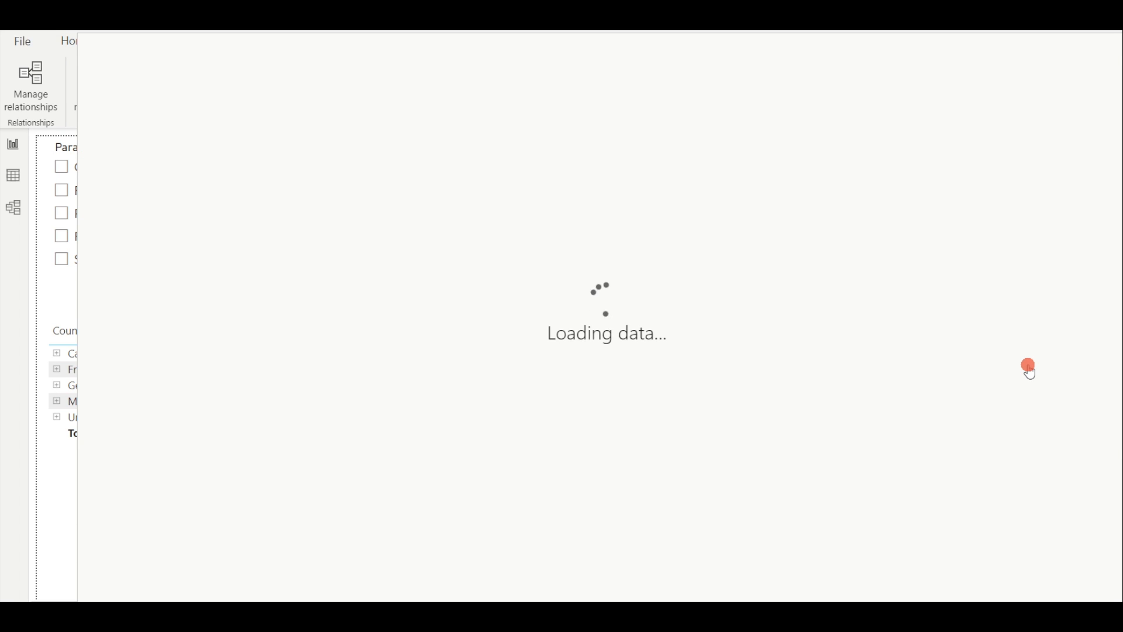
pyautogui.click(1030, 370)
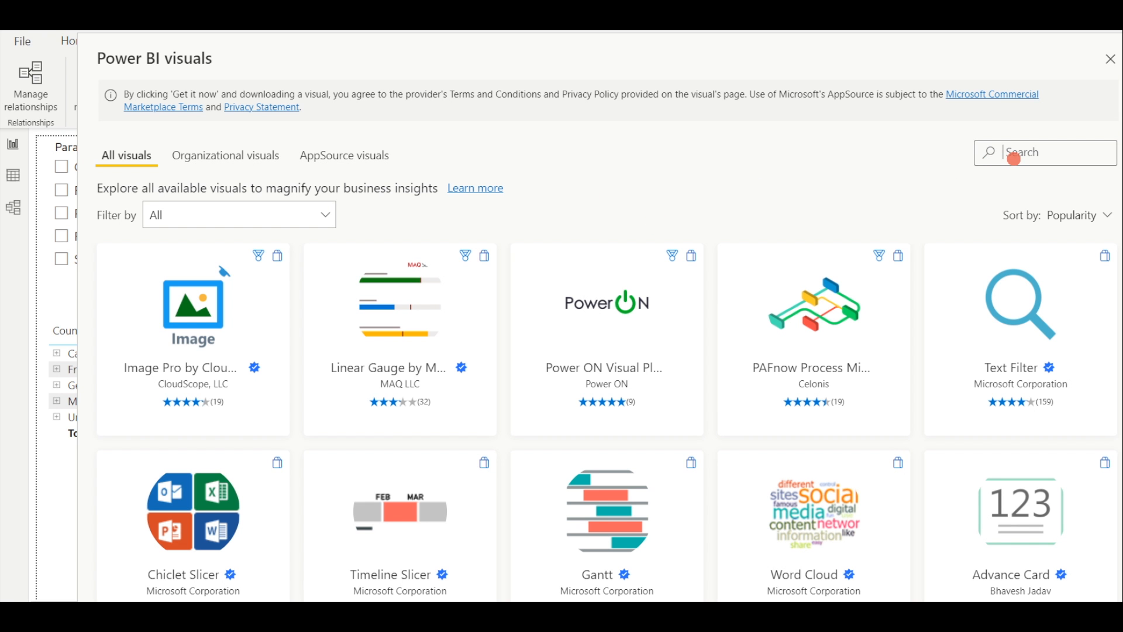
pyautogui.write('chiclet')
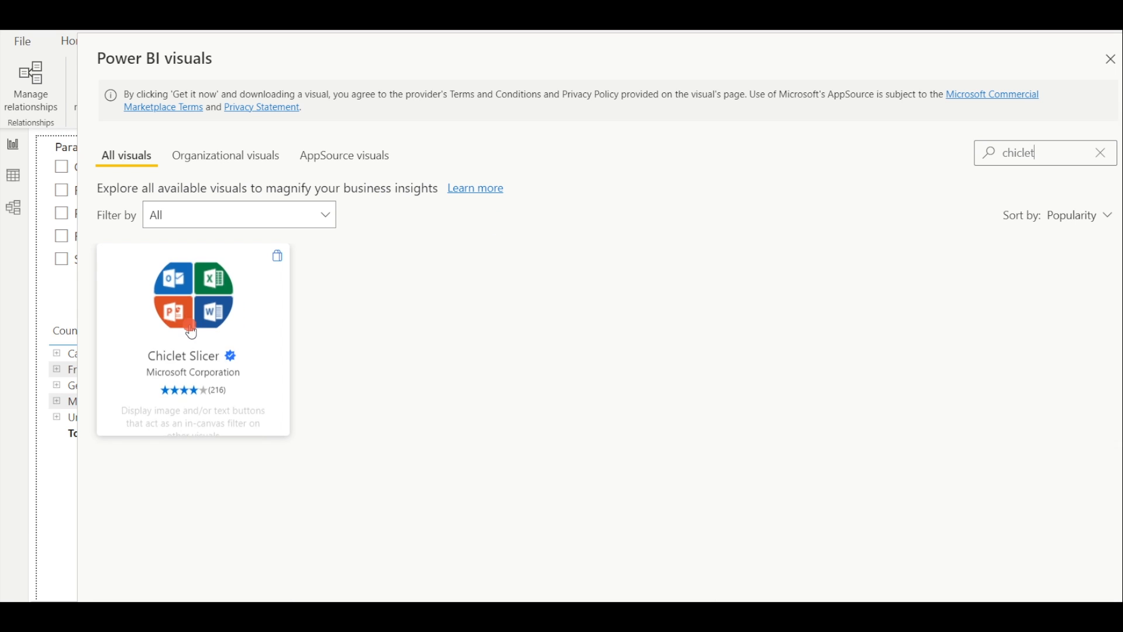
pyautogui.click(192, 338)
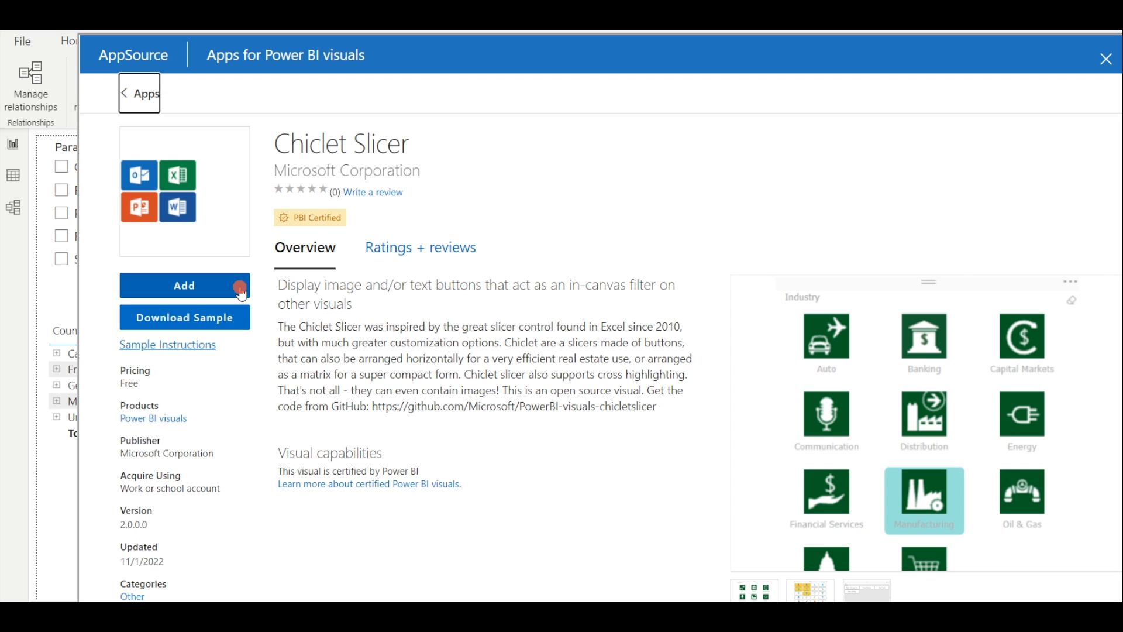
pyautogui.click(183, 285)
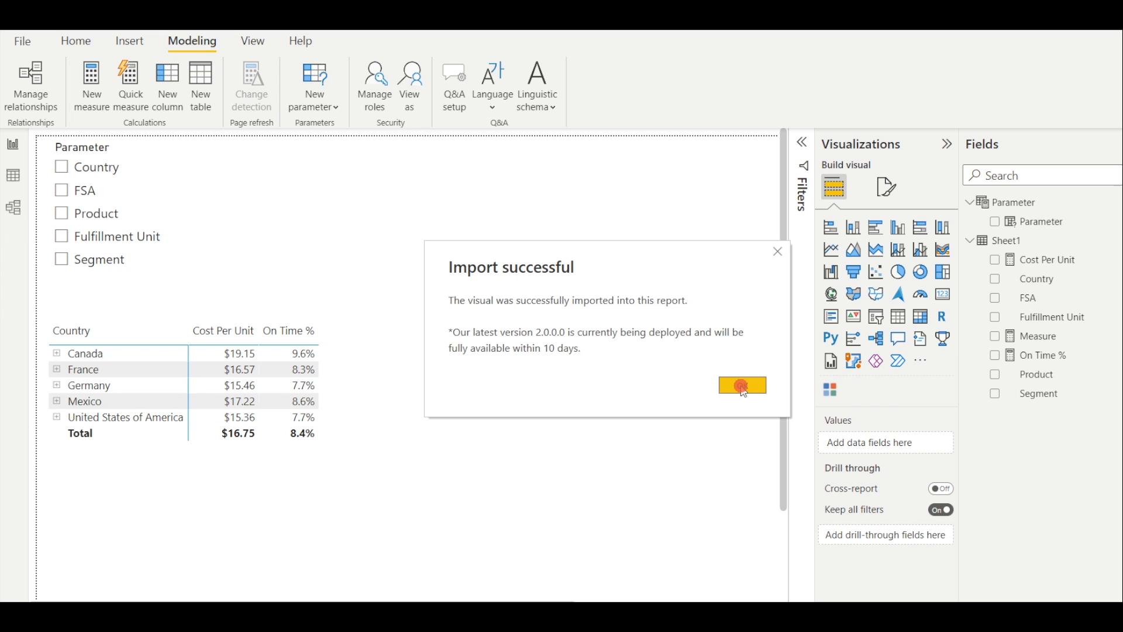
pyautogui.click(742, 385)
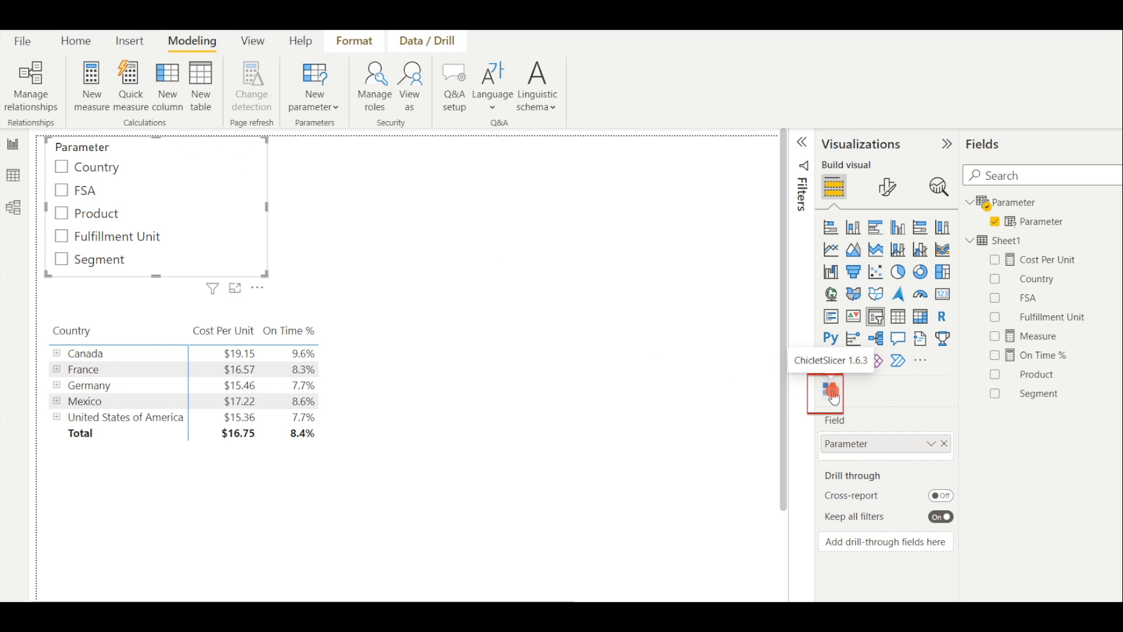
# Convert the Parameter slicer to a widened Chiclet Slicer and test switching the matrix via Product, FSA and Country.
pyautogui.click(825, 393)
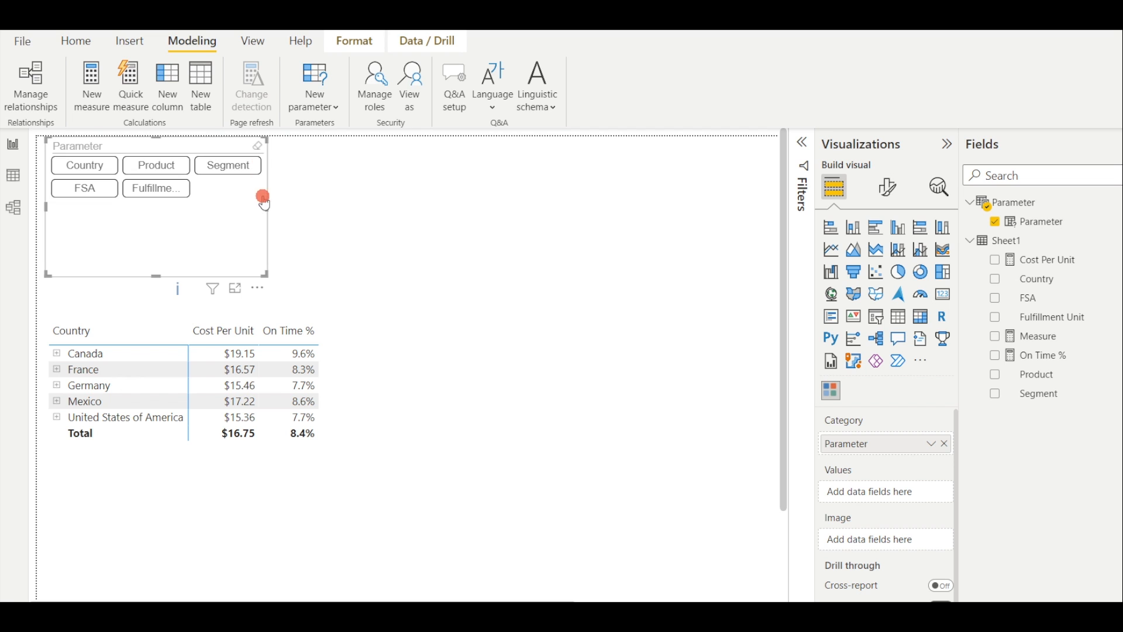
pyautogui.moveTo(263, 195); pyautogui.dragTo(342, 195)
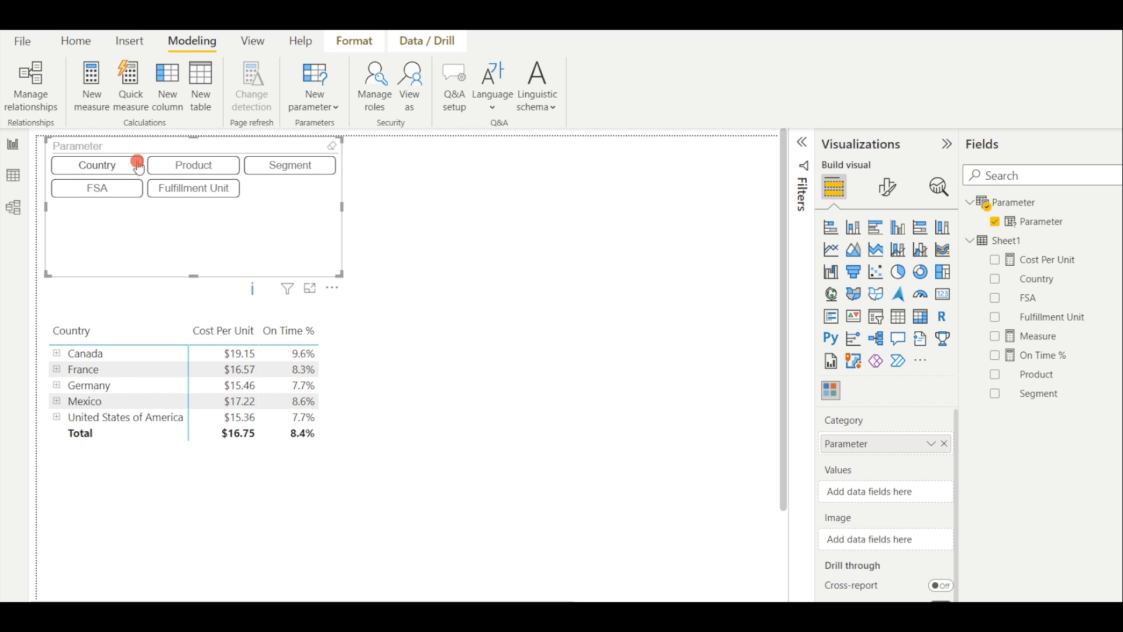
pyautogui.click(193, 165)
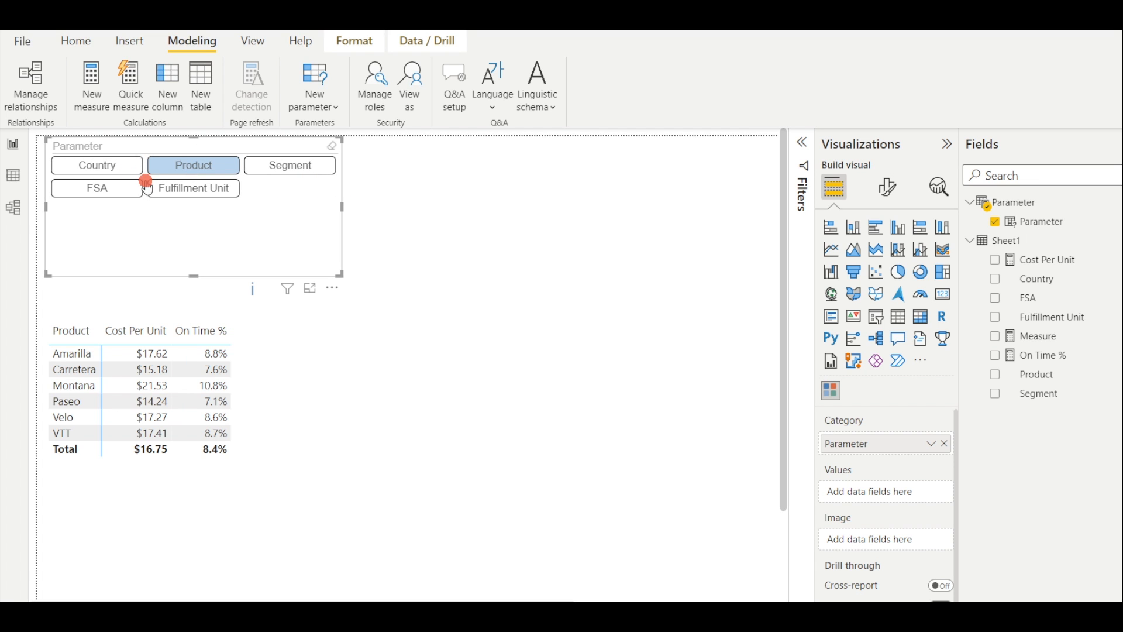
pyautogui.click(97, 187)
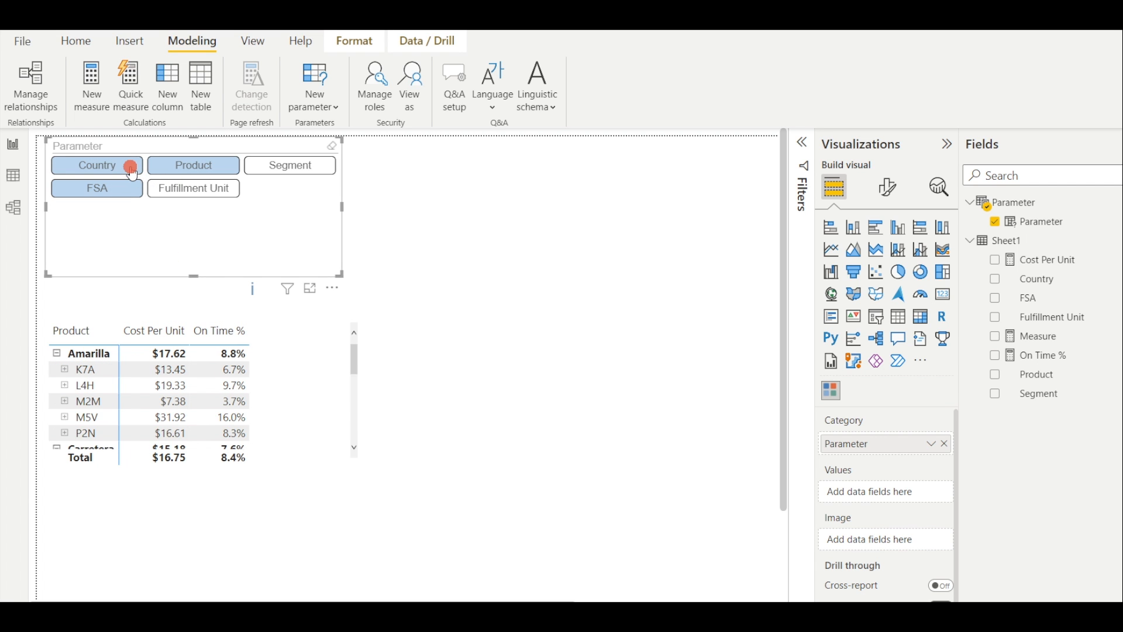
pyautogui.click(96, 165)
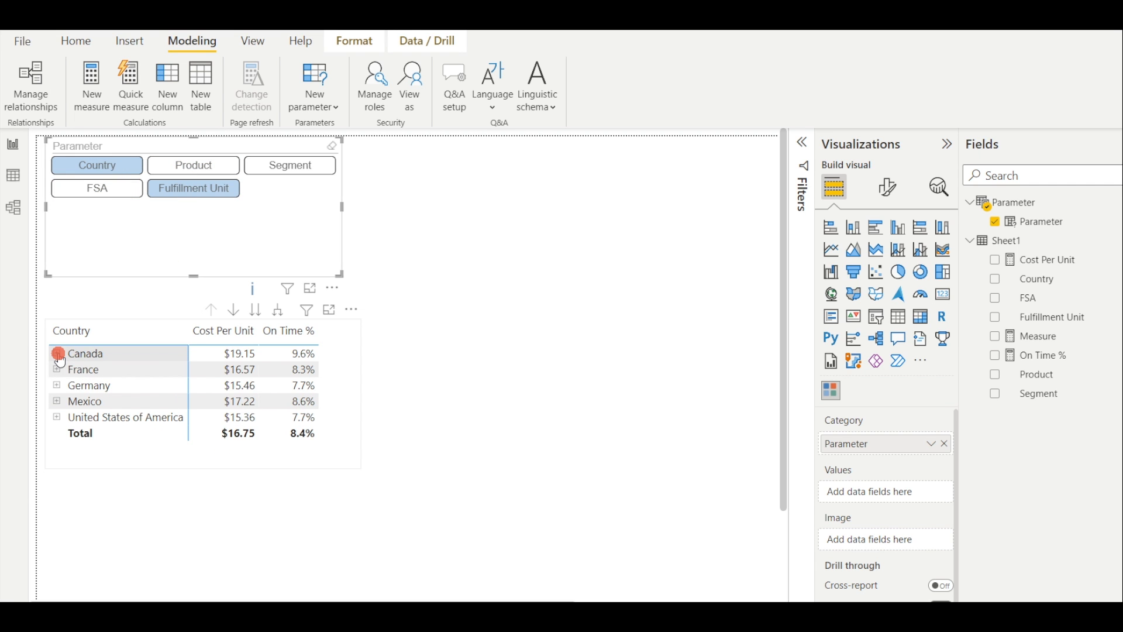